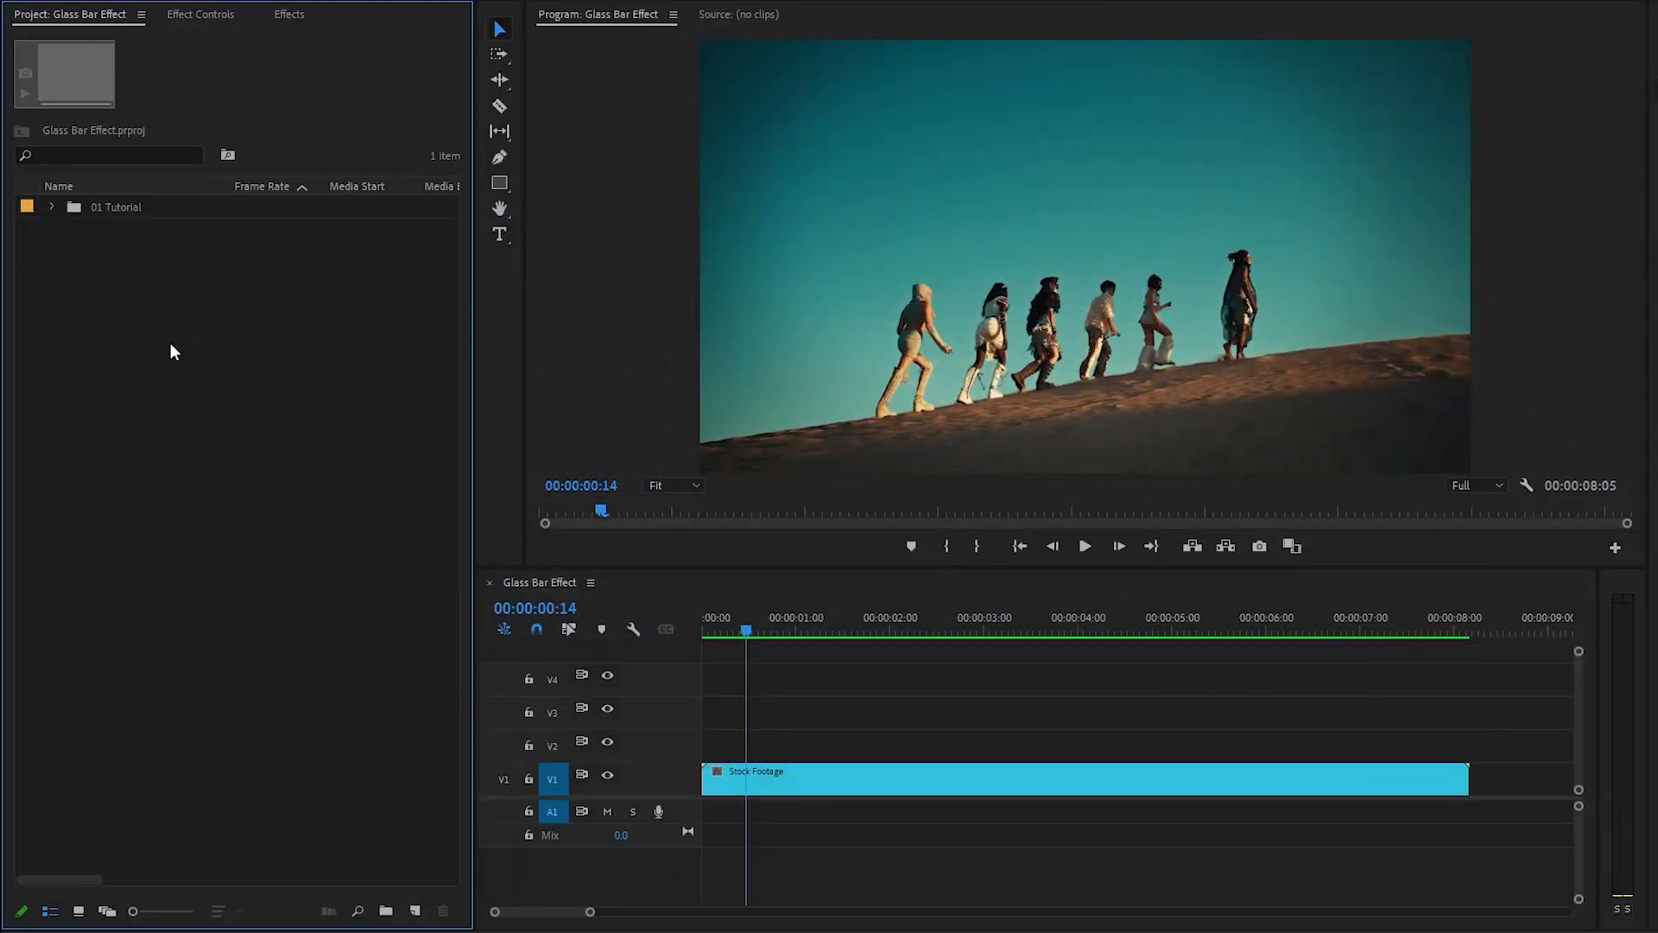
# Create a default 1920×1080 adjustment layer from the Project panel's New Item menu.
pyautogui.click(988, 630)
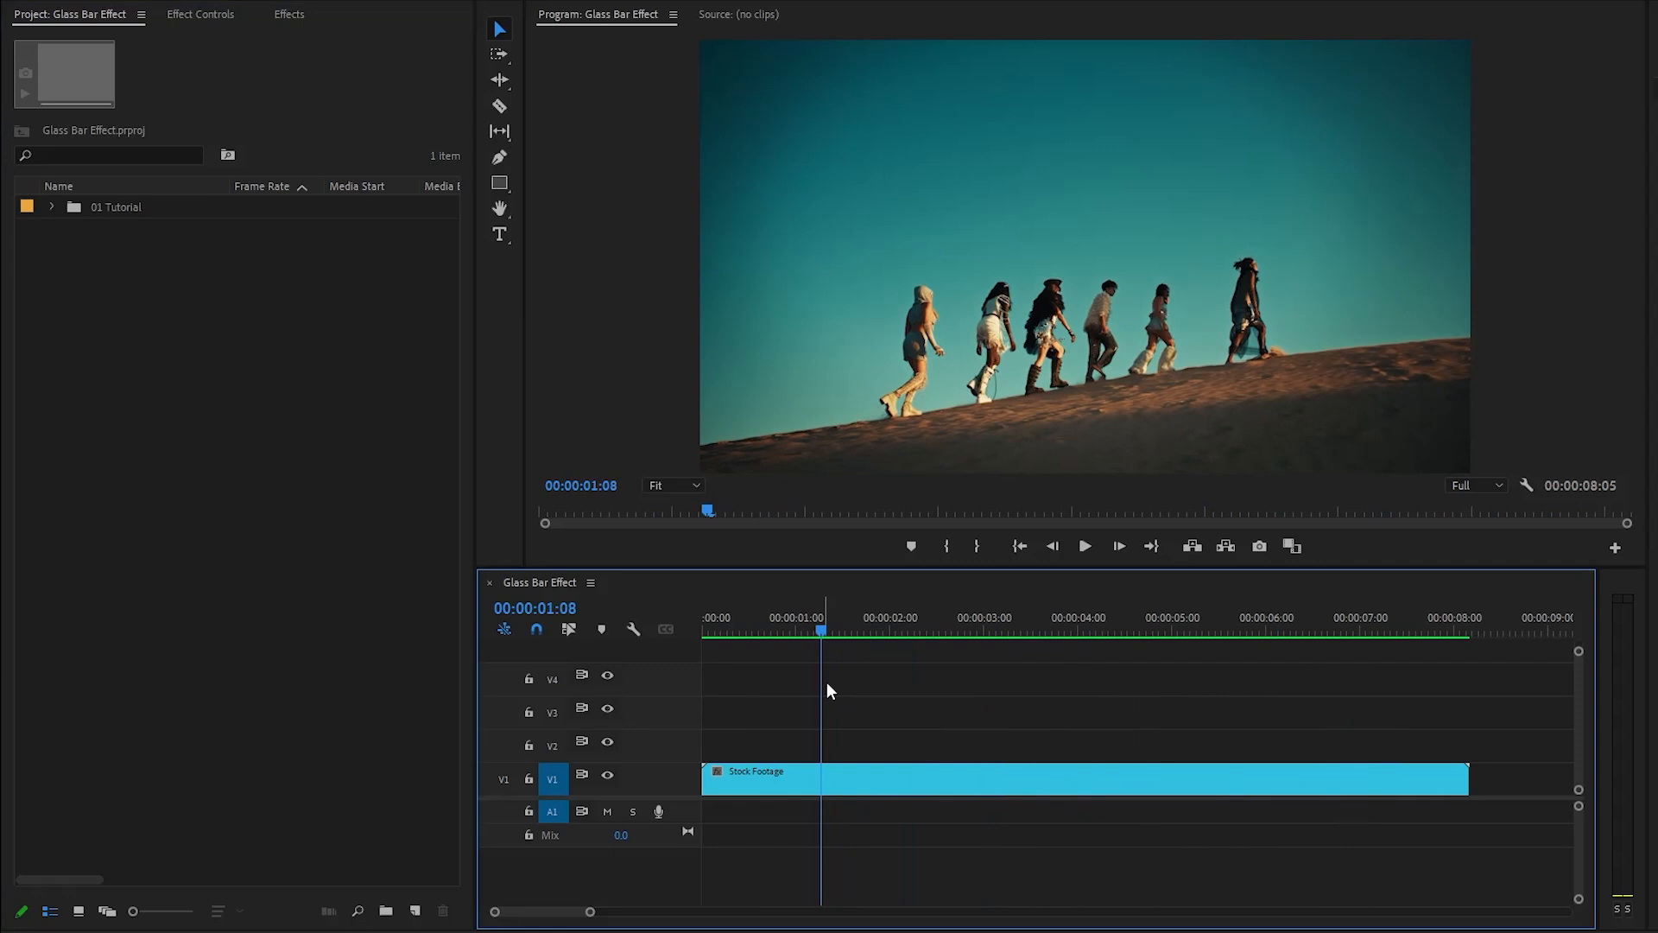
pyautogui.rightClick(100, 329)
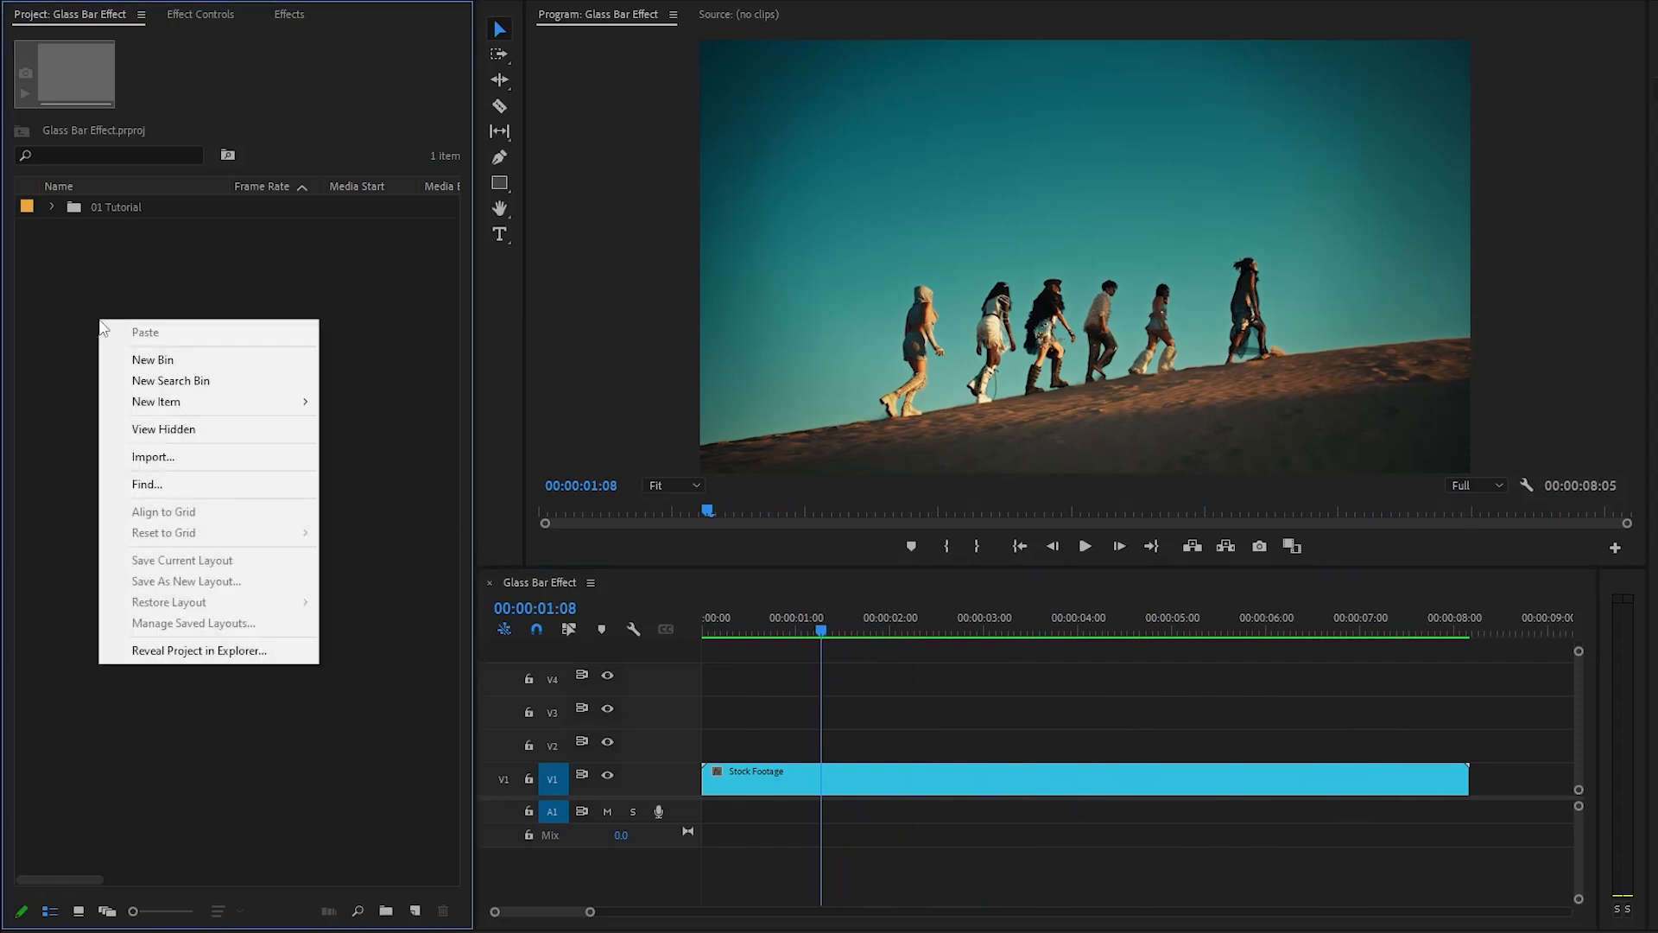
pyautogui.click(155, 402)
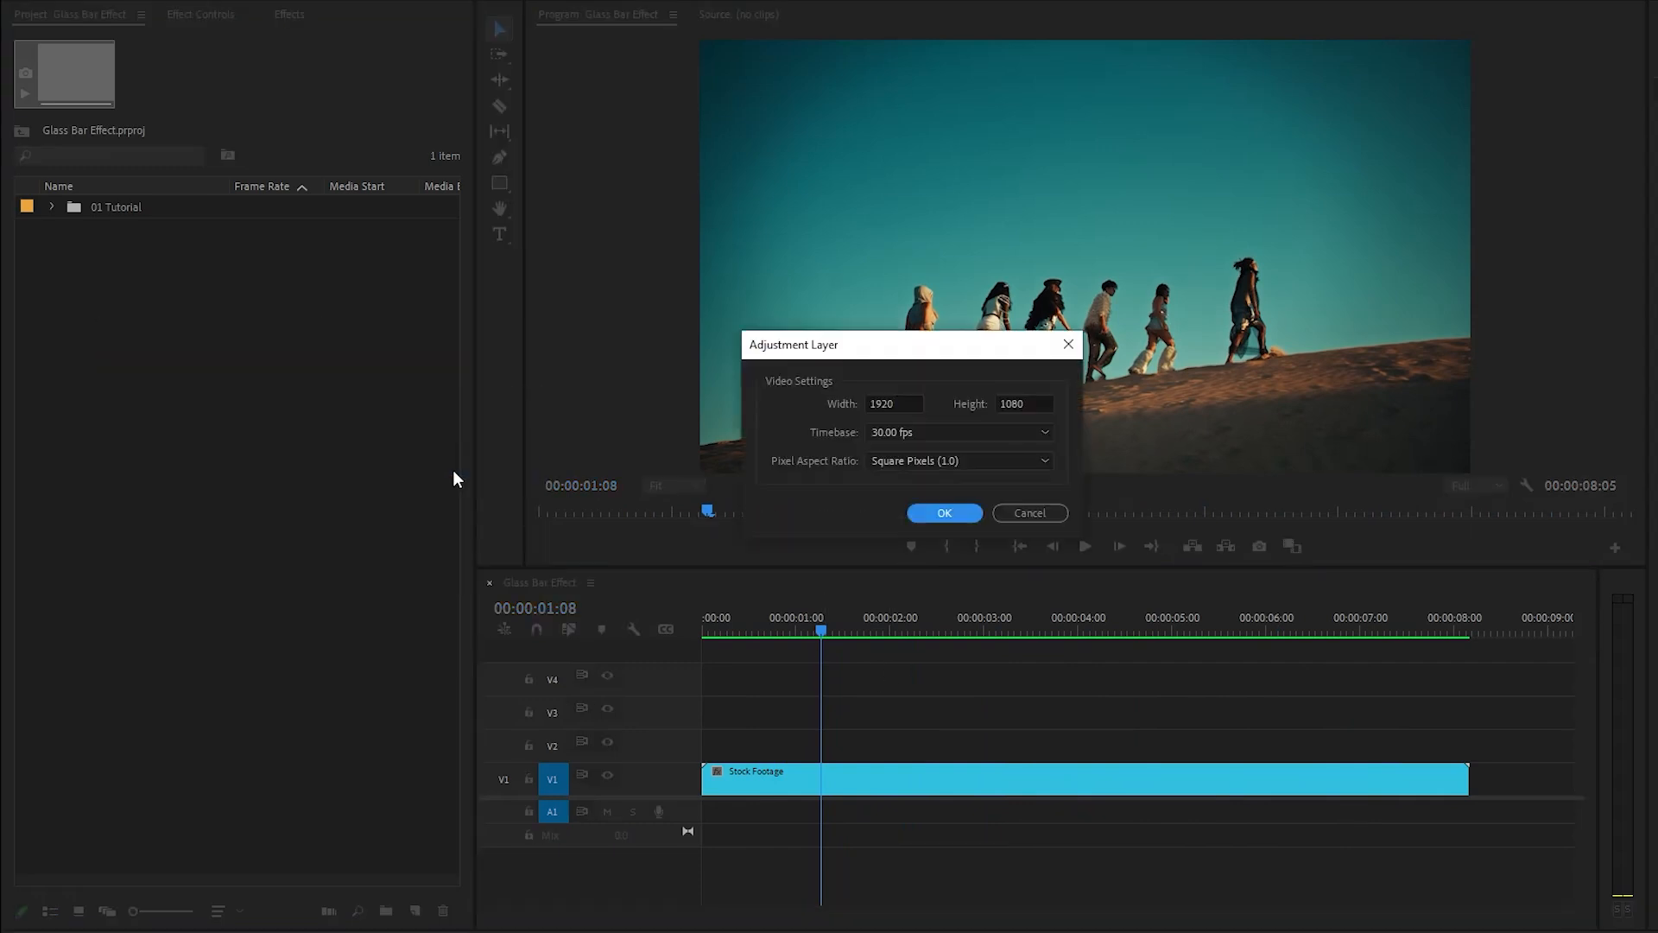
pyautogui.click(944, 513)
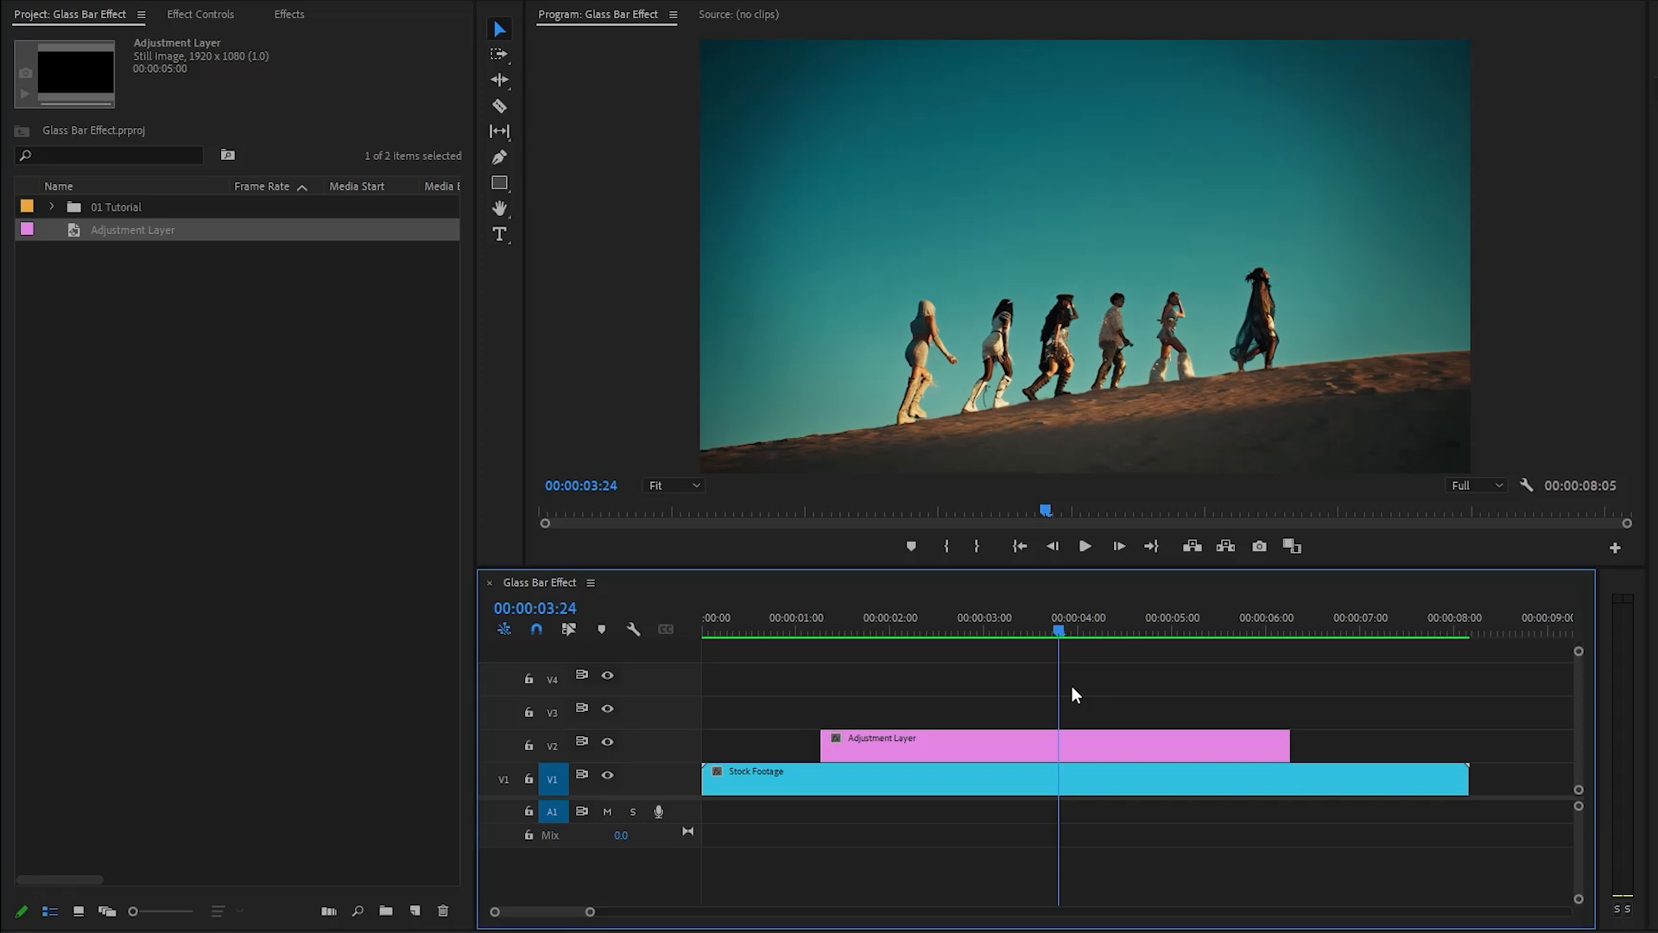
# Configure Transform with Uniform Scale off, tall narrow scale, Rotation 25 and Scale 130.
pyautogui.click(288, 14)
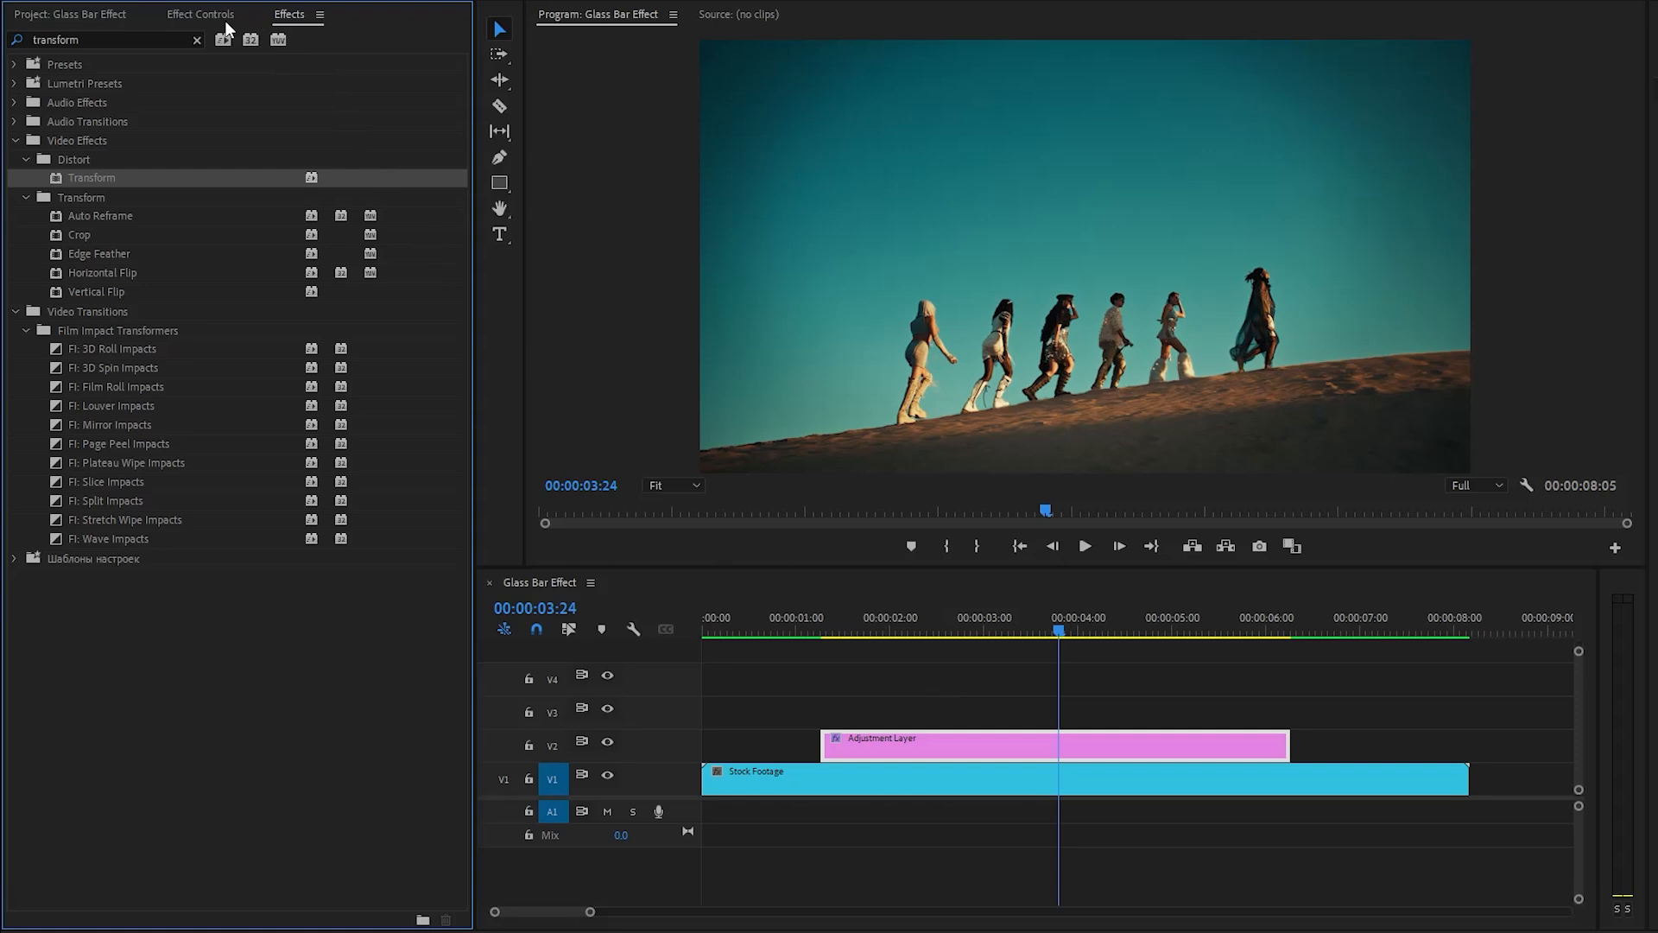
pyautogui.click(200, 14)
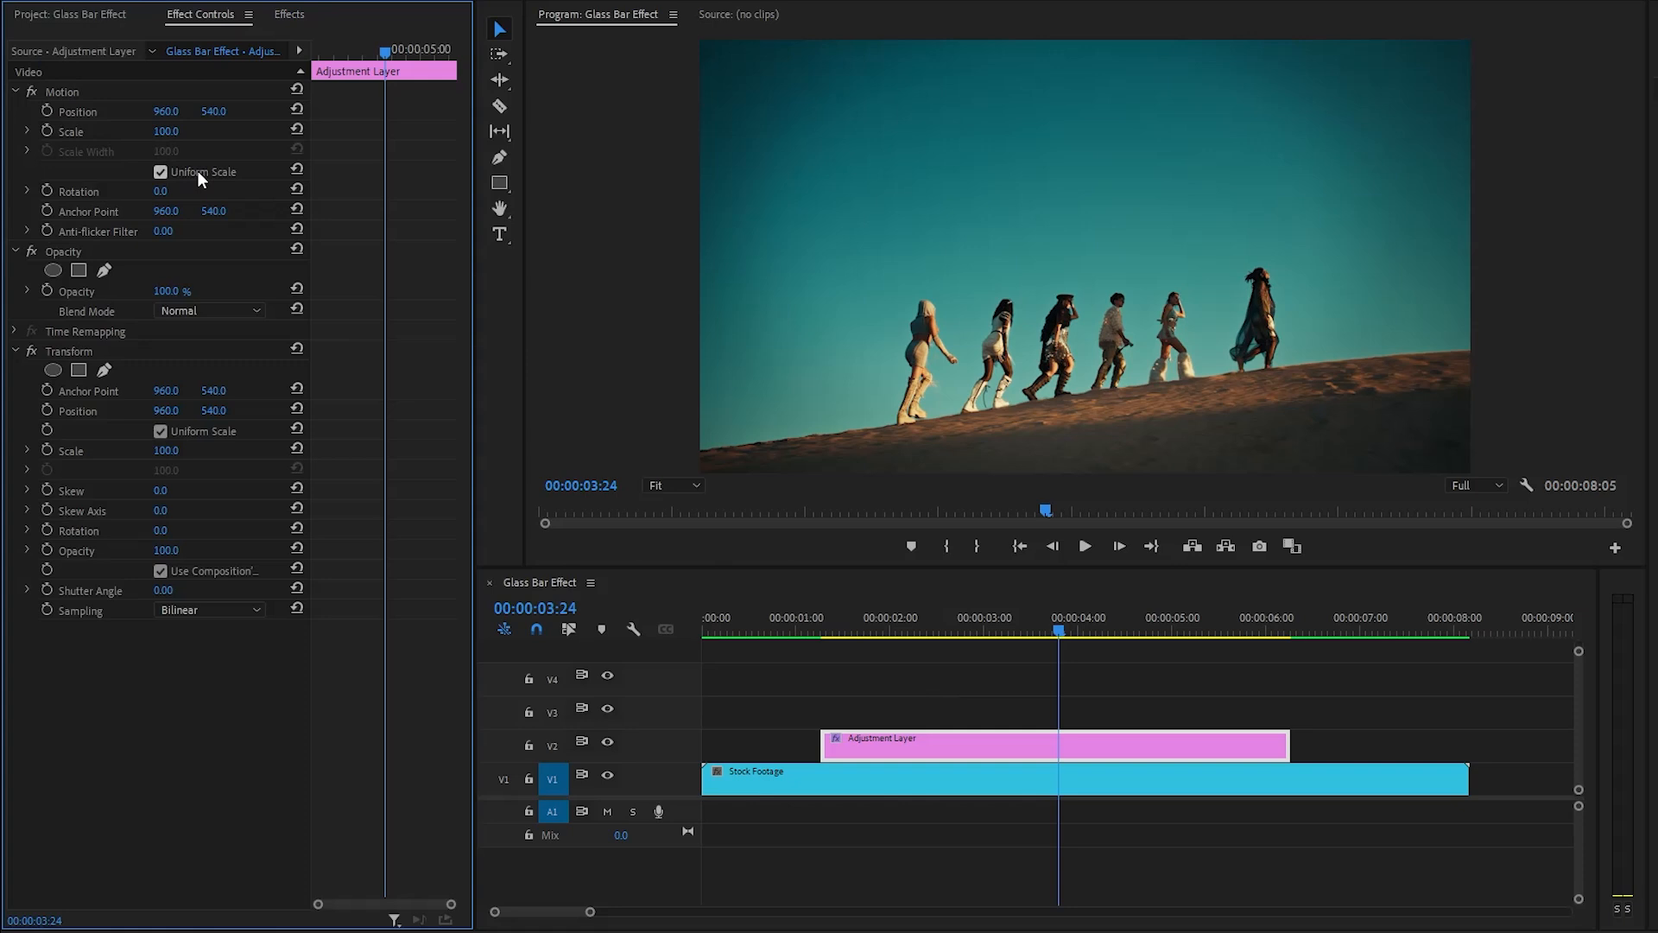
pyautogui.click(159, 171)
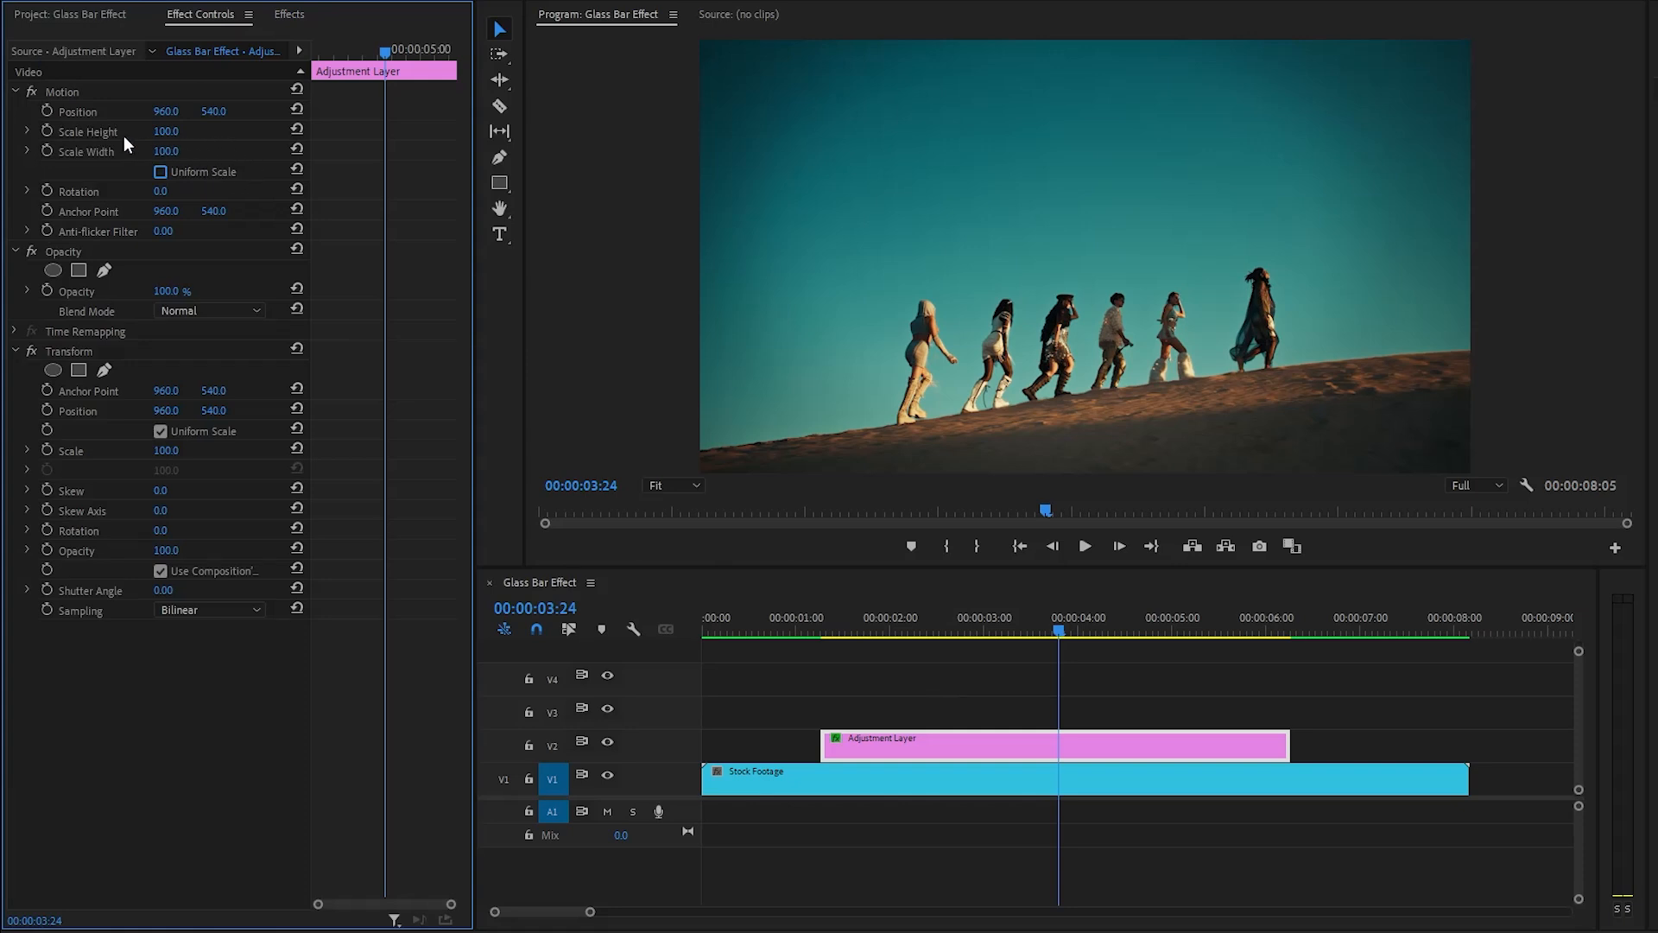
pyautogui.doubleClick(166, 130)
pyautogui.write('150')
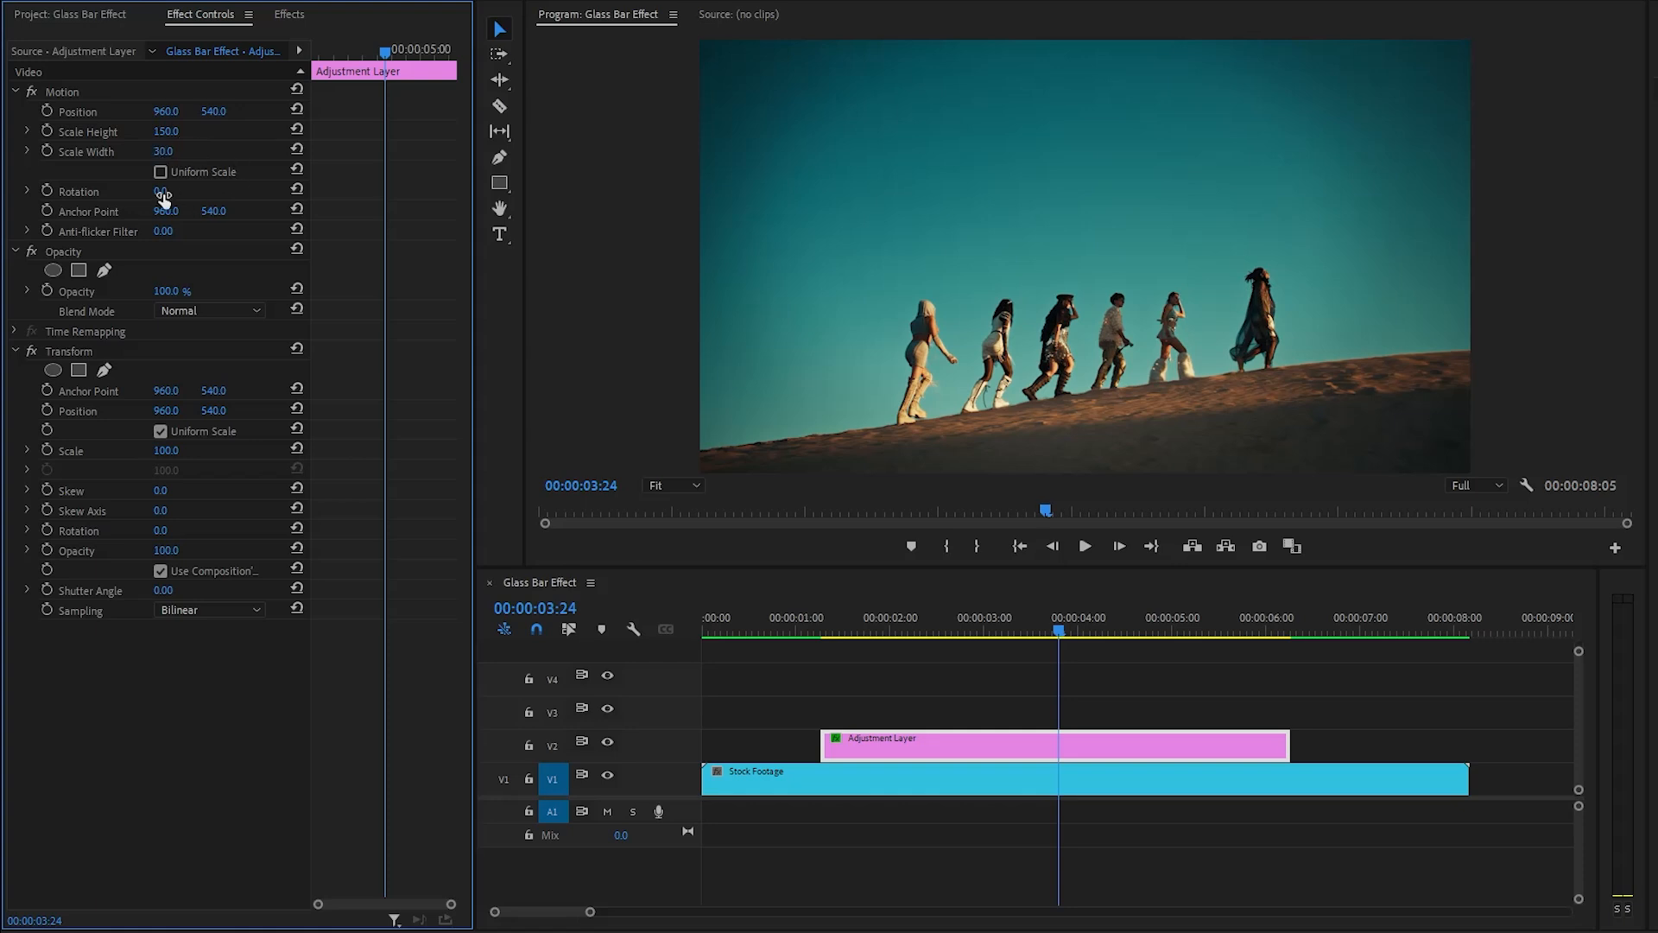
pyautogui.write('25')
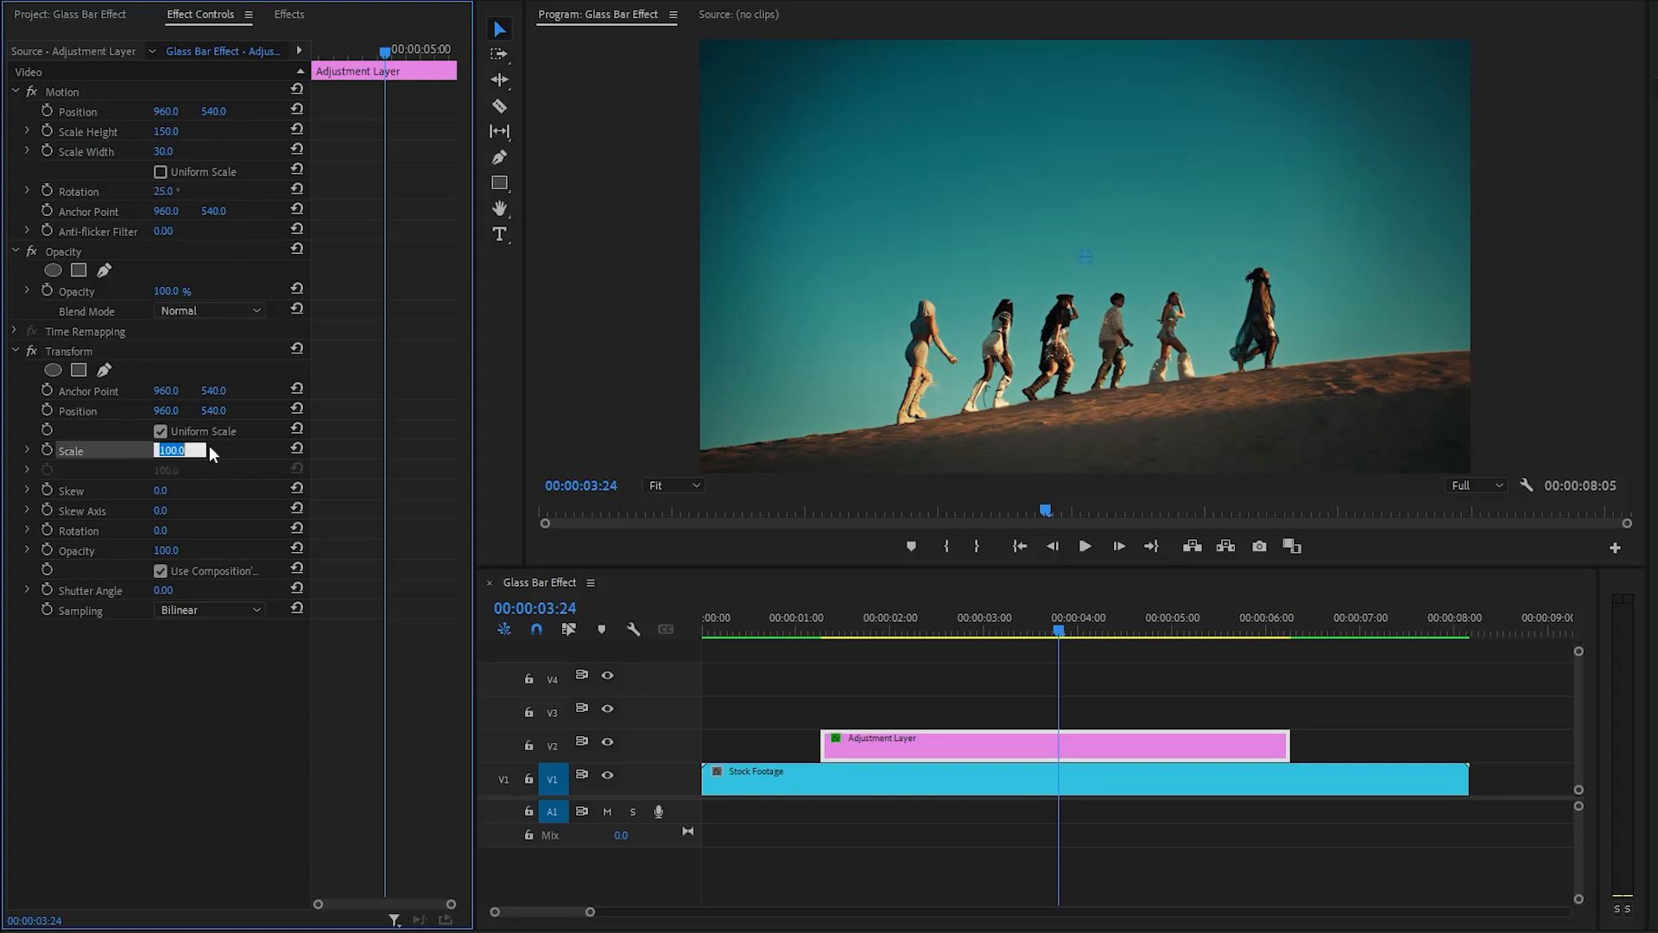
pyautogui.write('130')
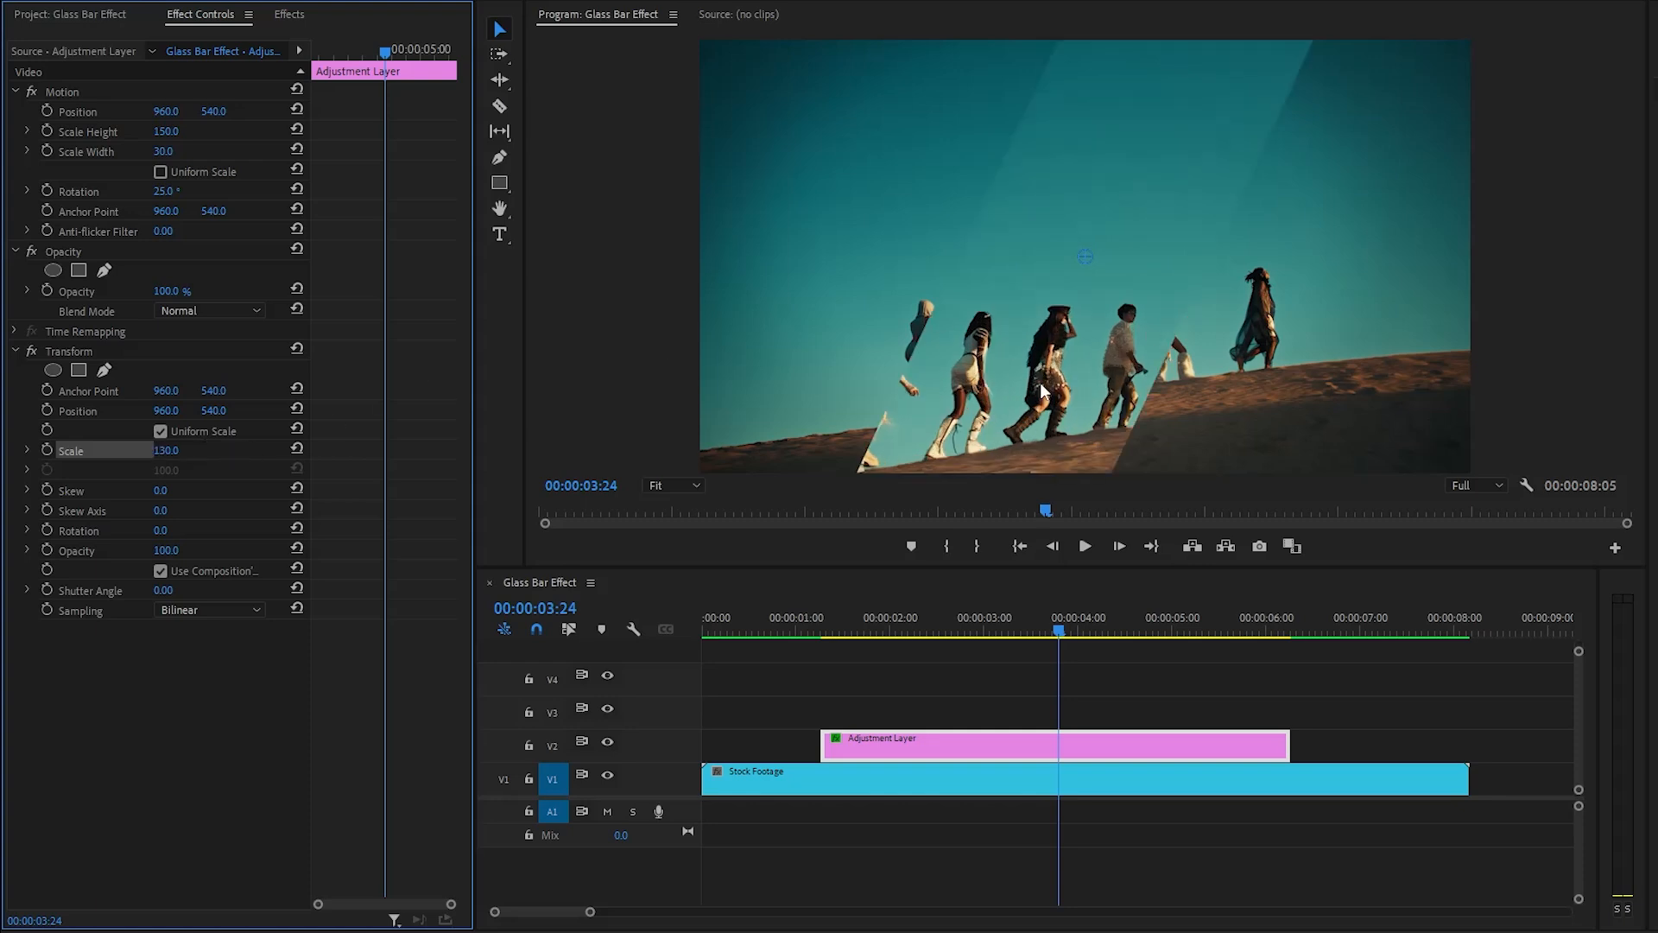
pyautogui.moveTo(1002, 320)
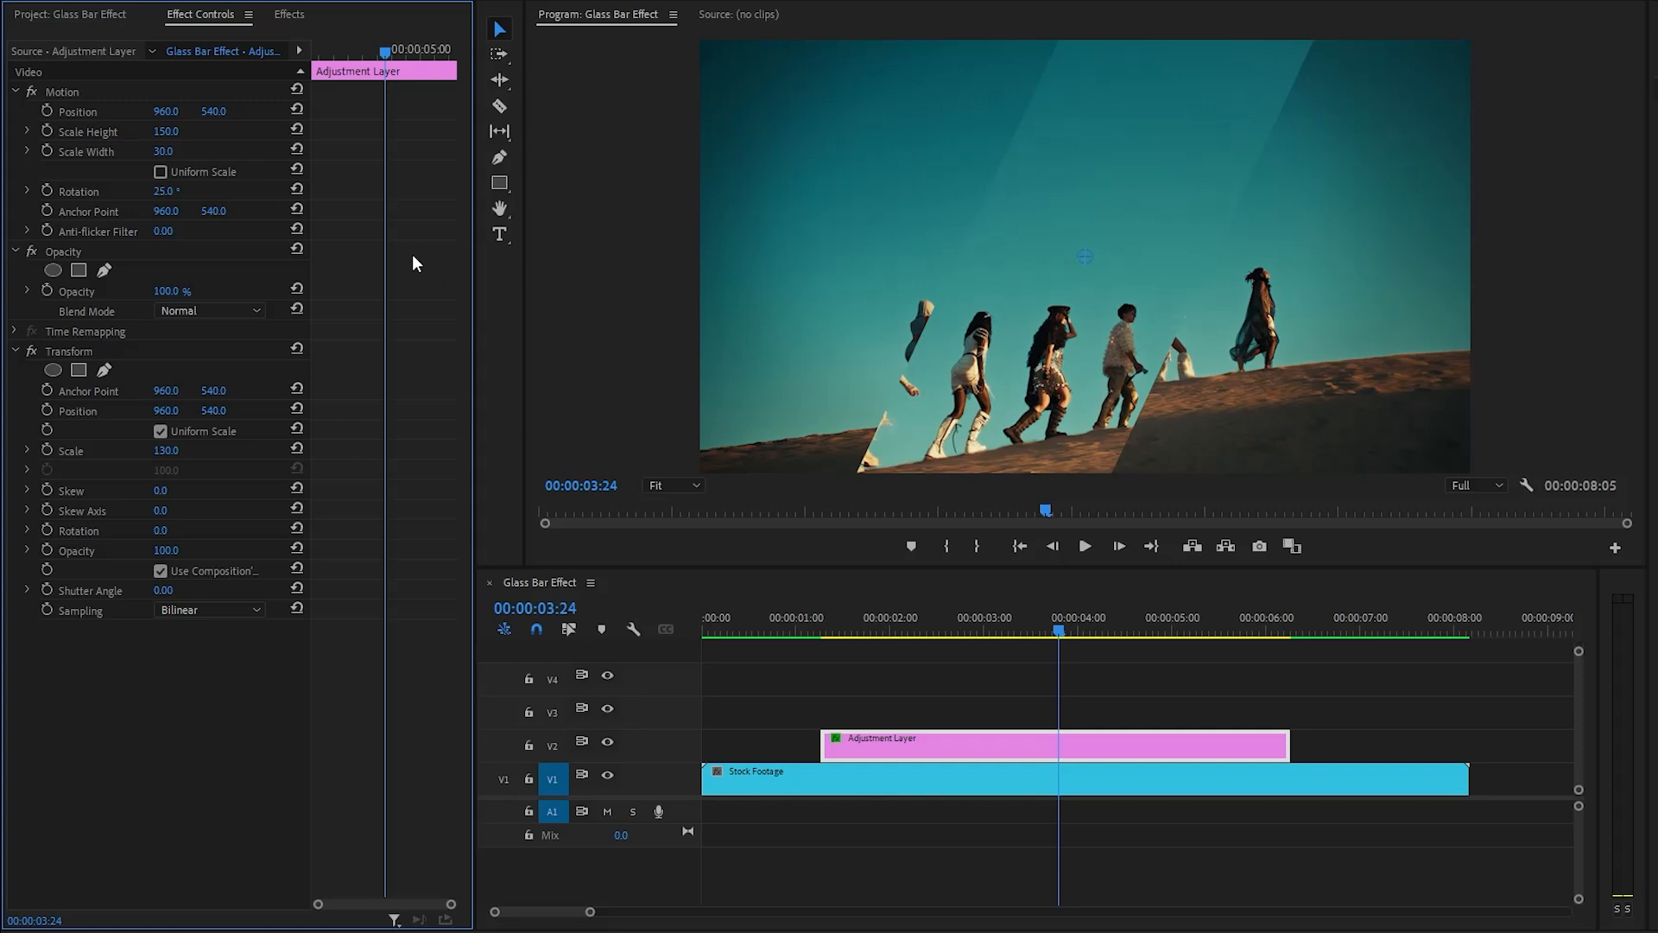
pyautogui.moveTo(93, 140)
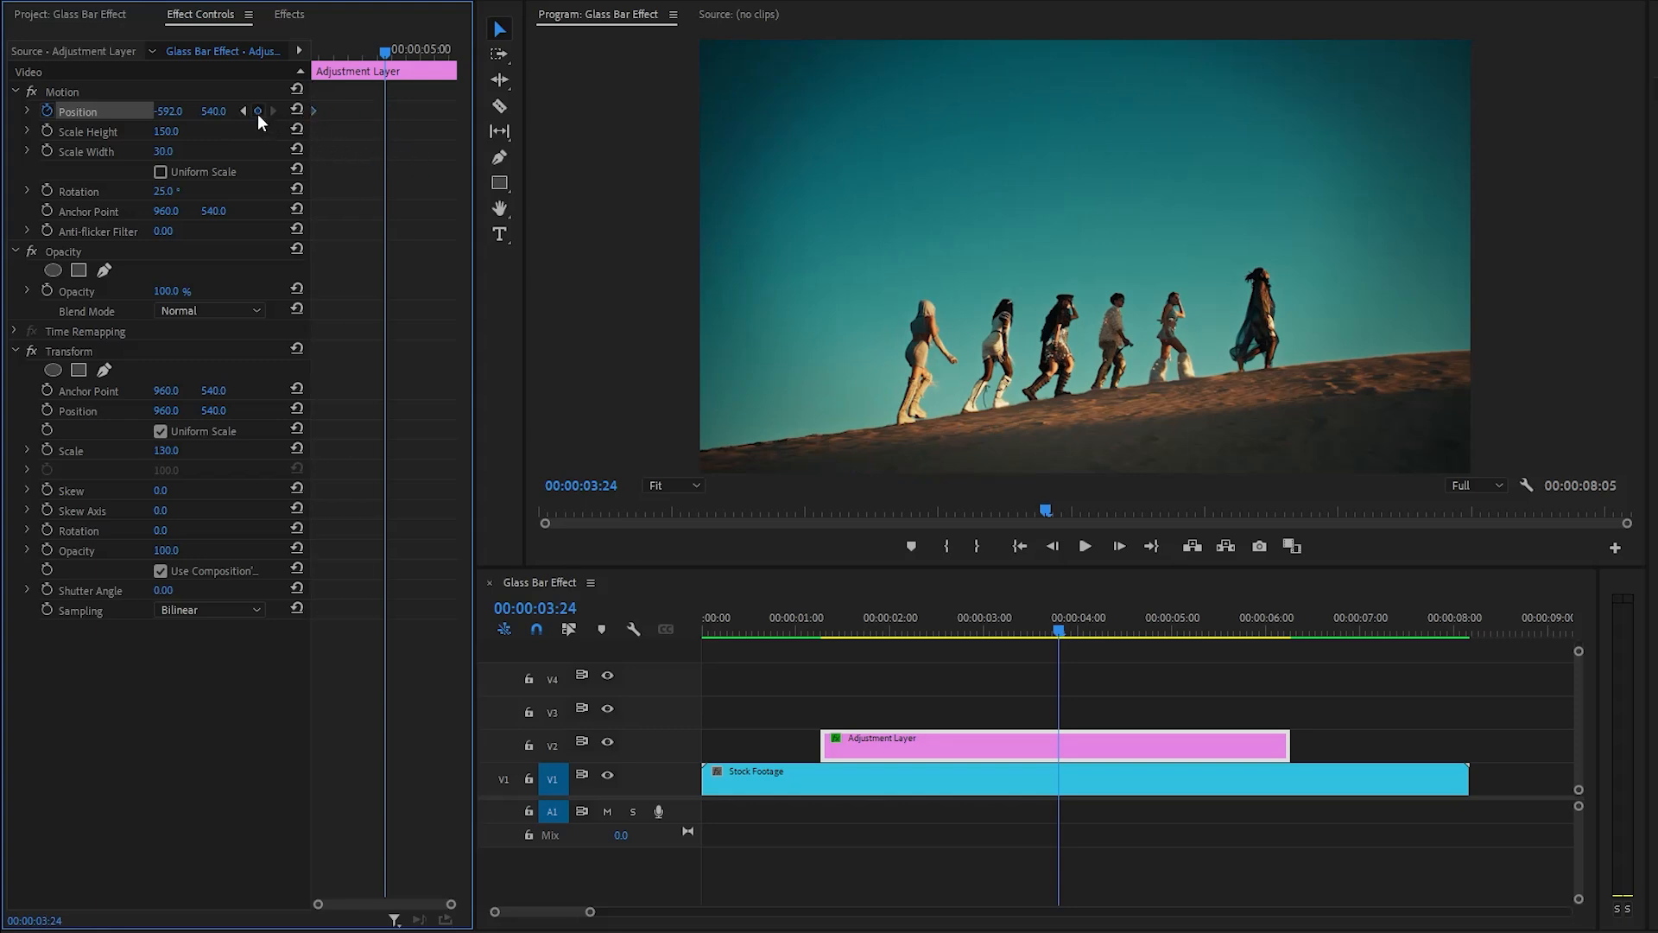
# Keyframe the bar's position to the clip end, then scrub and play back the sweep.
pyautogui.click(258, 110)
pyautogui.write('1541')
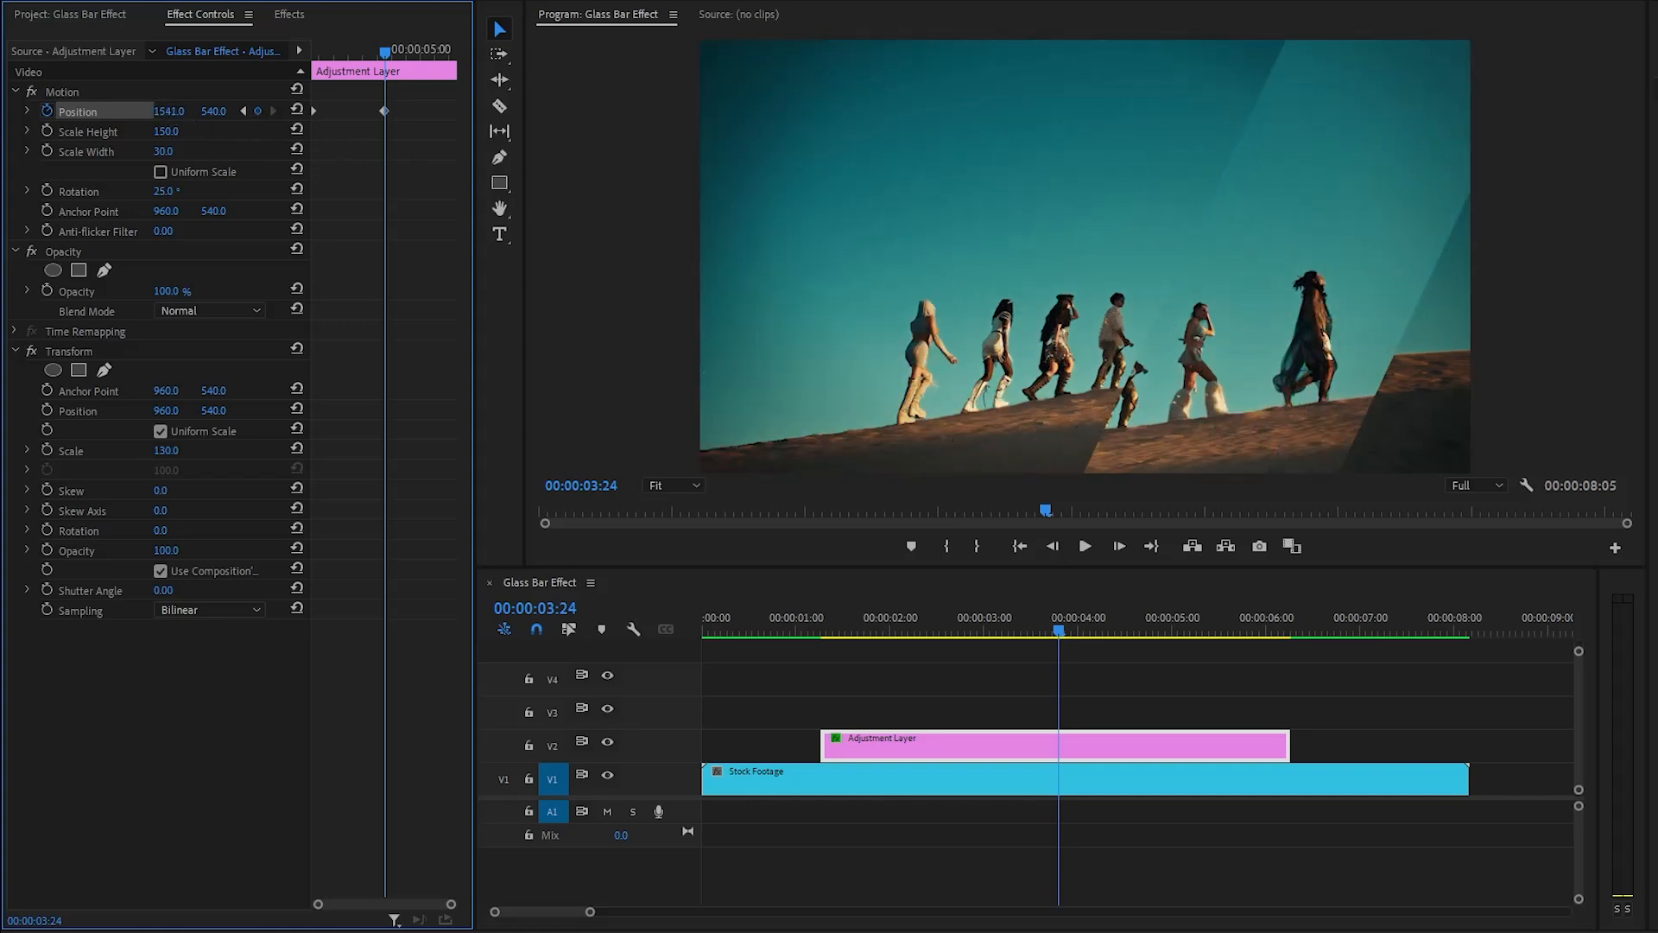
pyautogui.moveTo(169, 110); pyautogui.dragTo(211, 111)
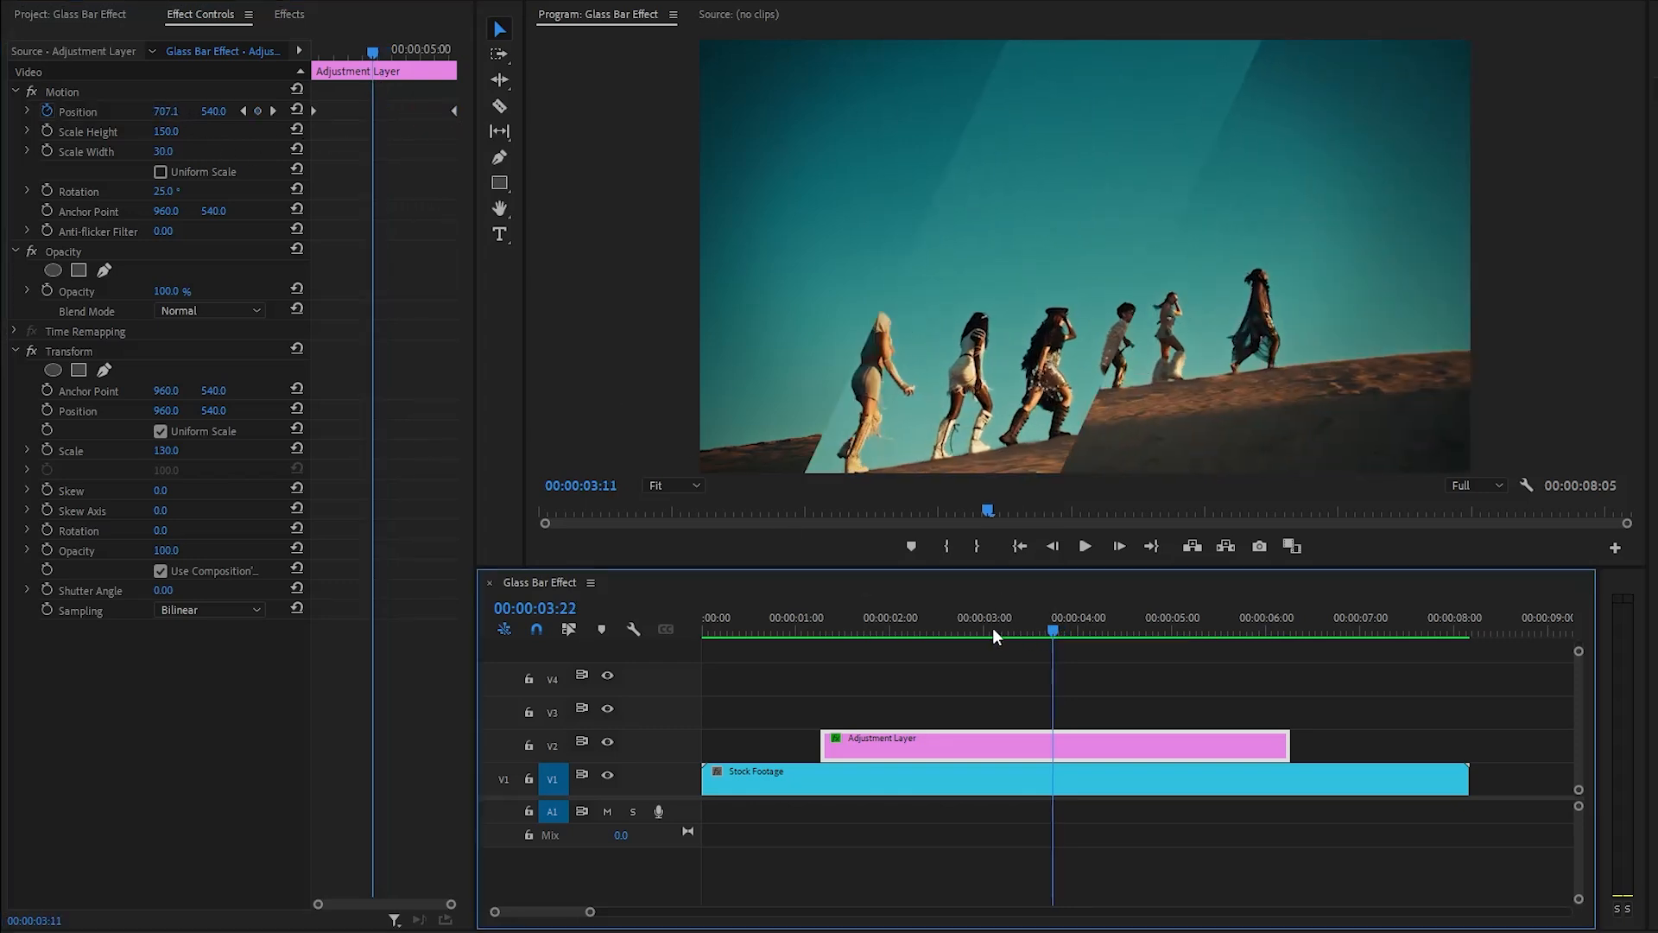
pyautogui.click(762, 631)
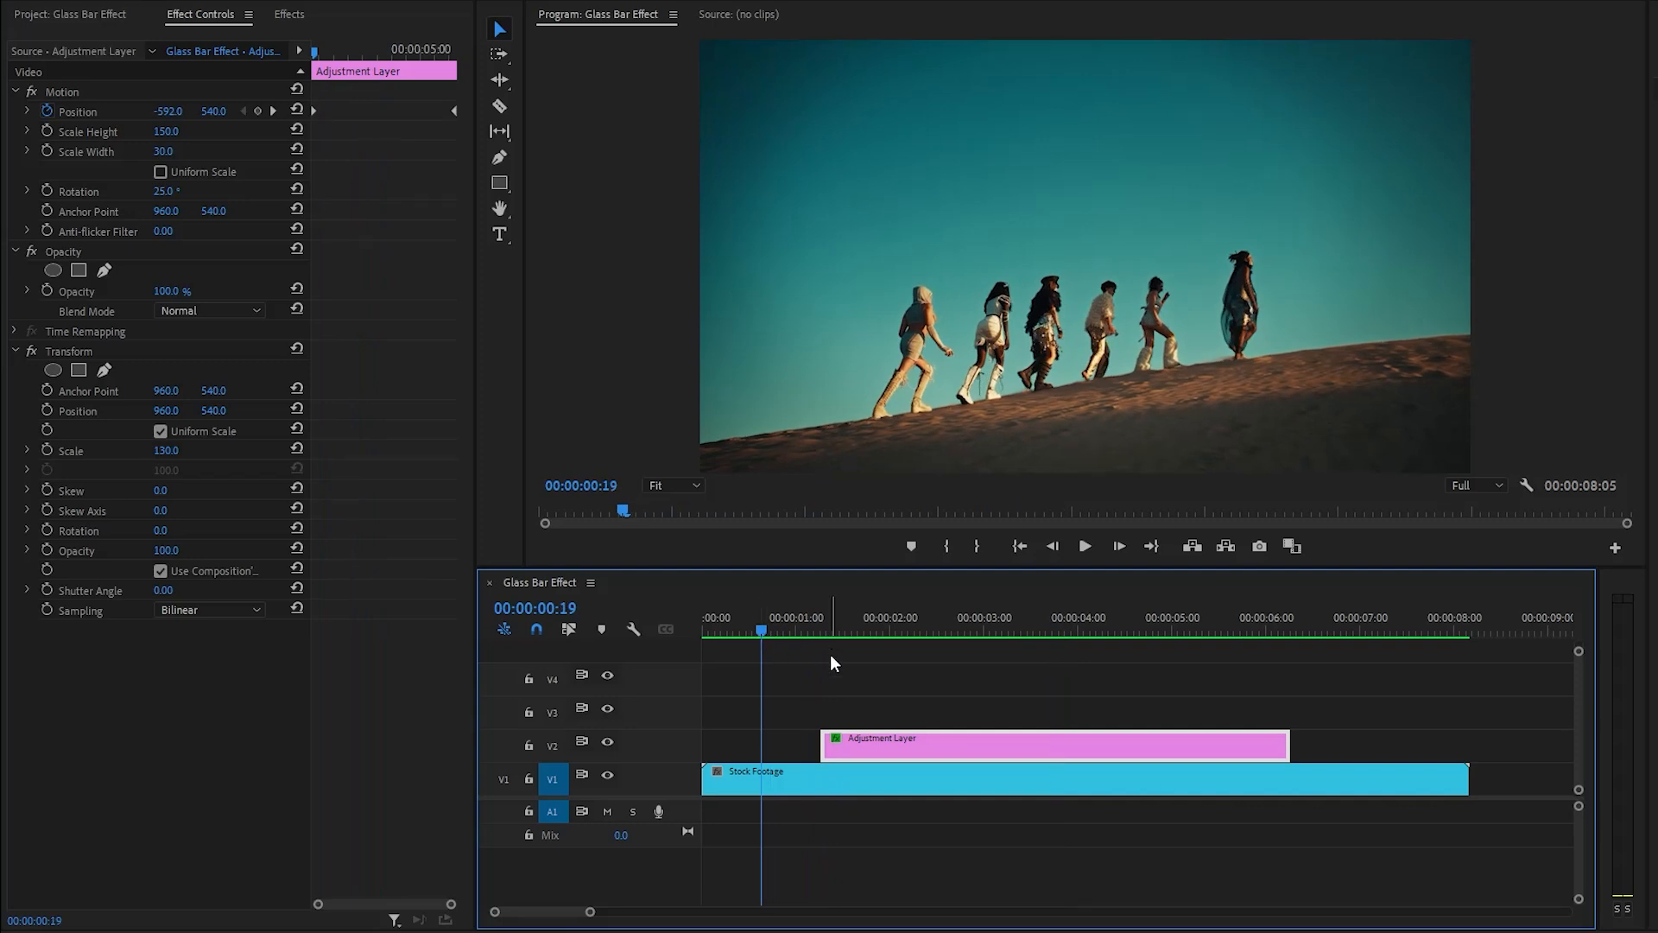
pyautogui.click(1085, 546)
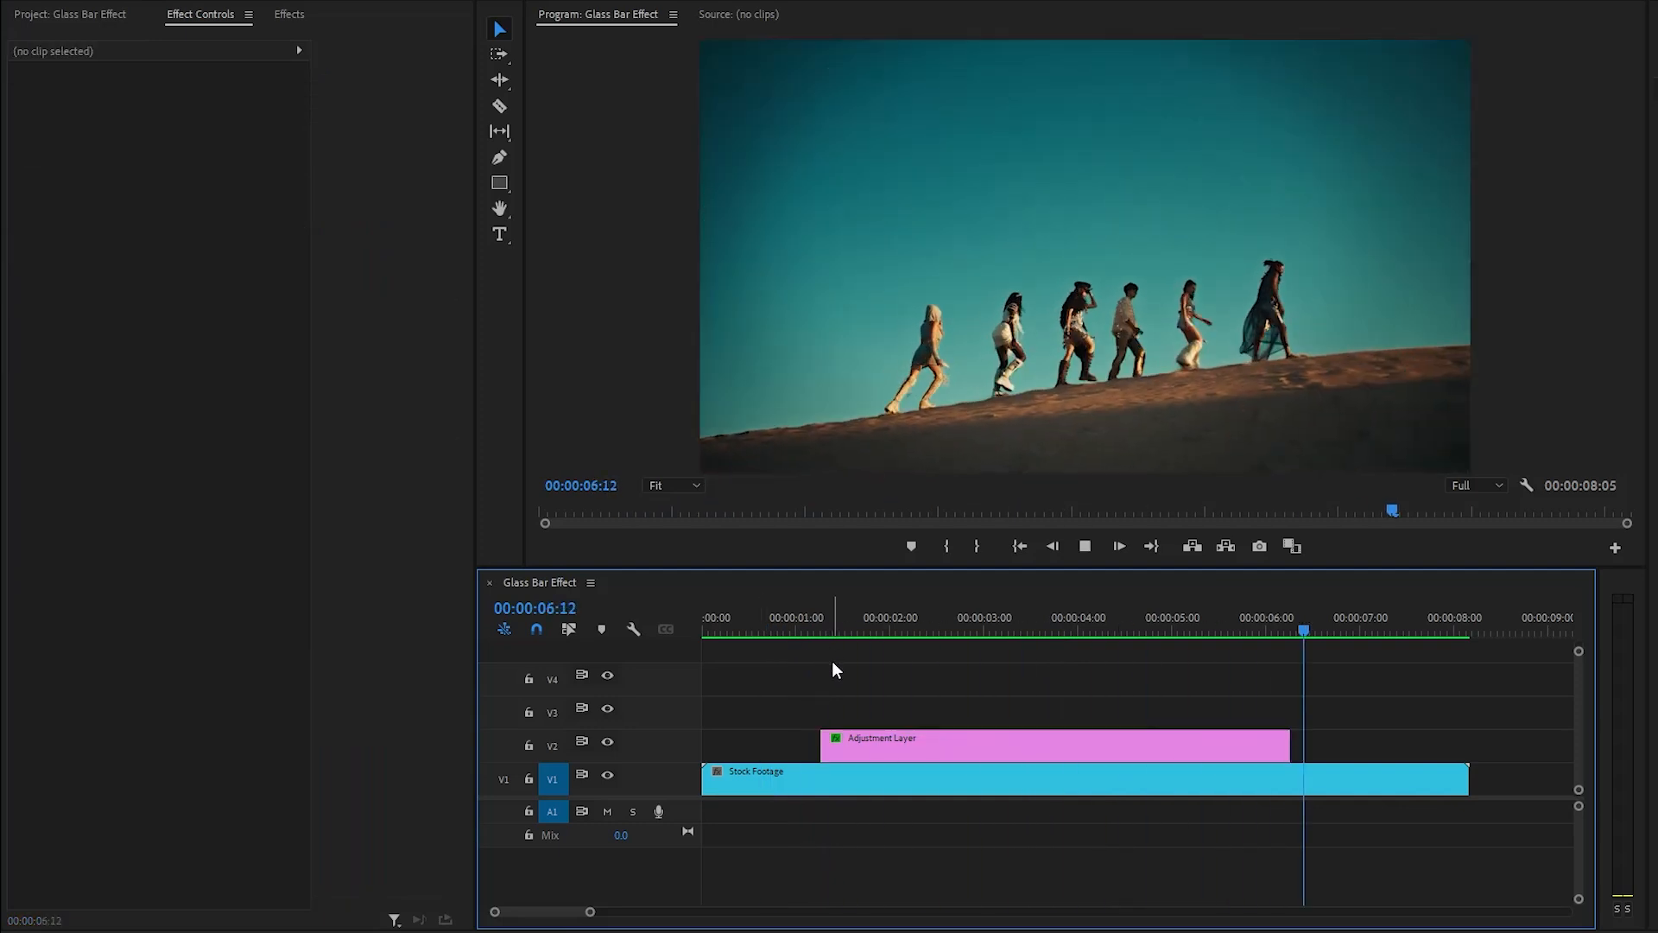
# Copy the adjustment layer clip up to V3 and V4 and restart playback.
pyautogui.click(991, 632)
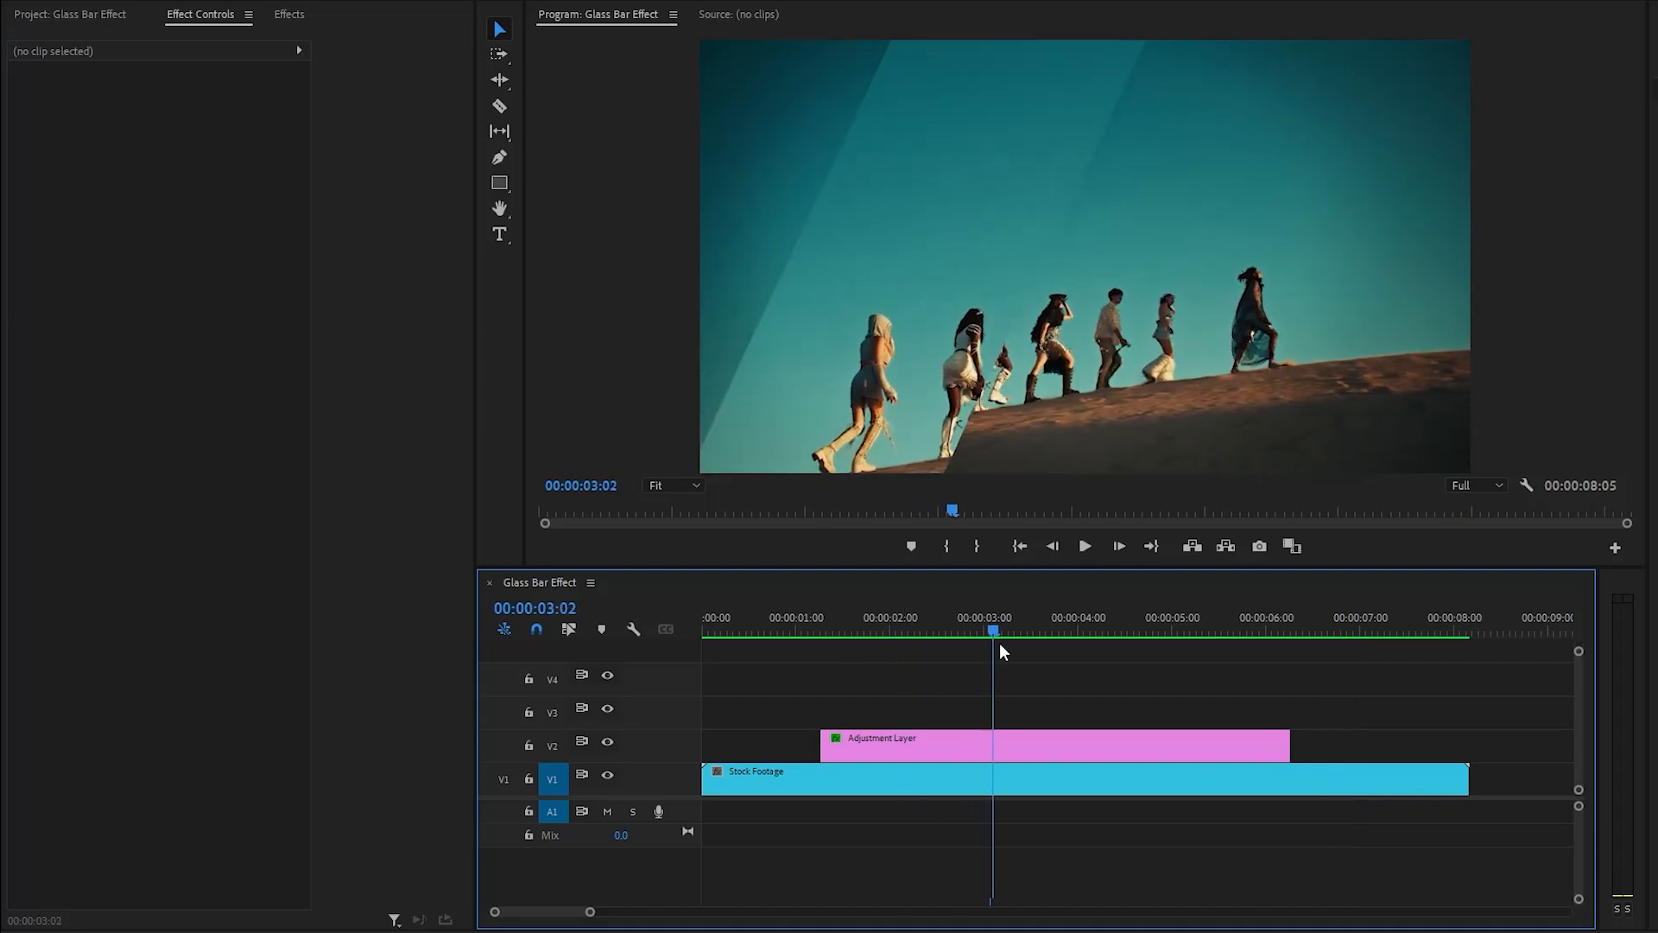
pyautogui.click(1052, 743)
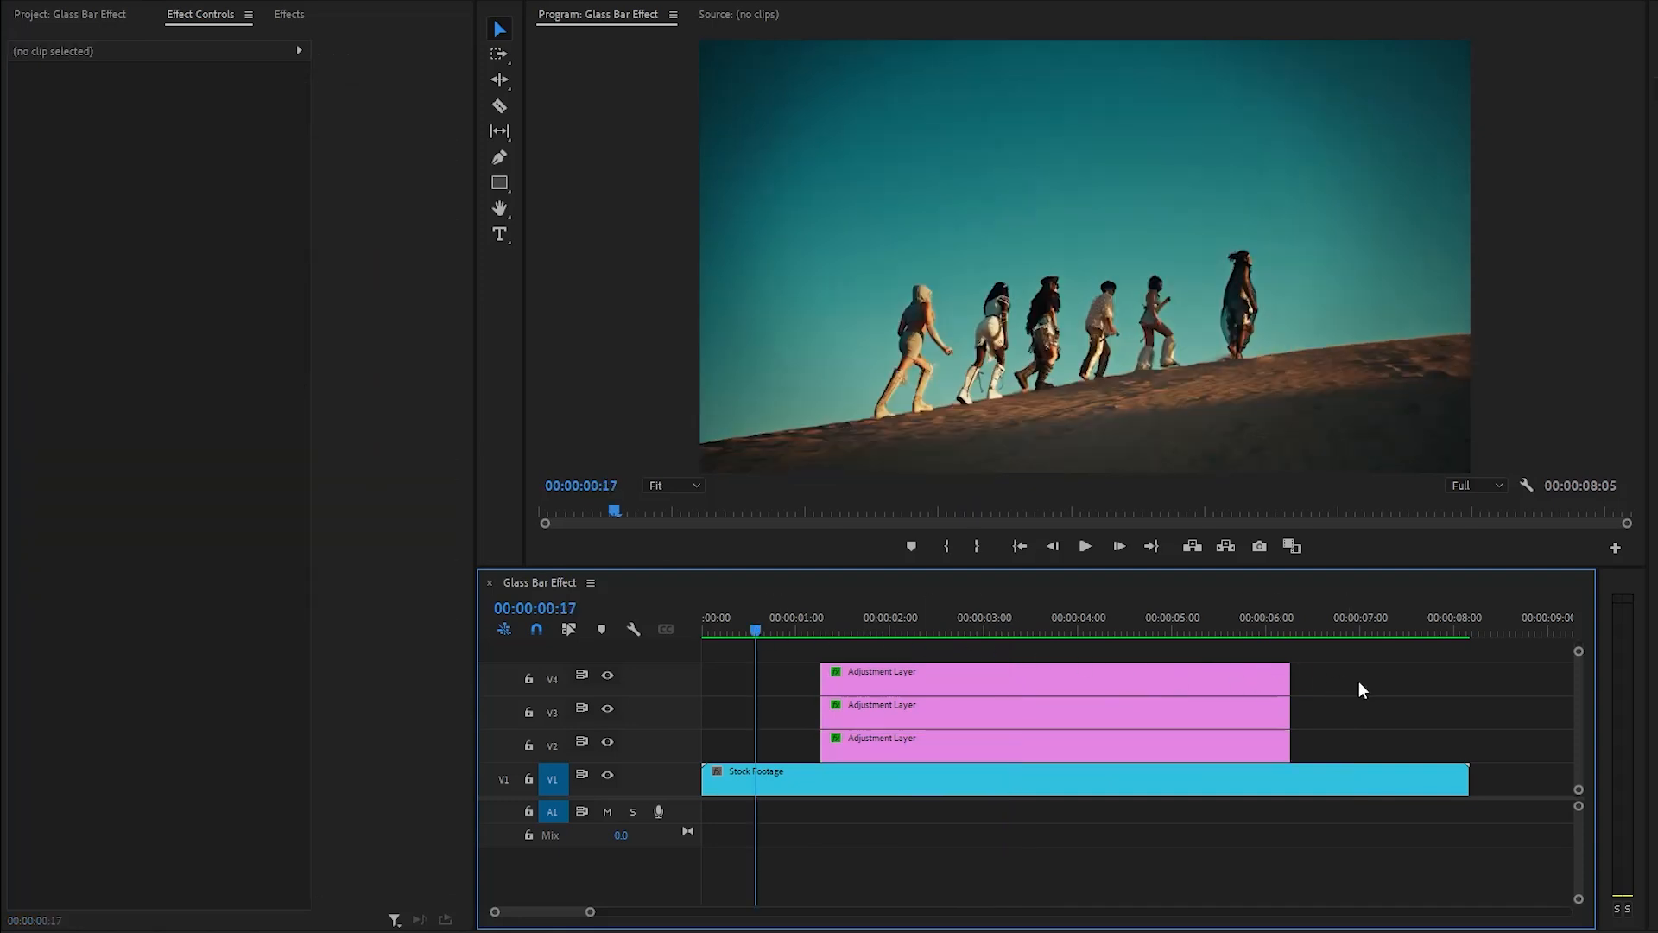
pyautogui.click(1083, 545)
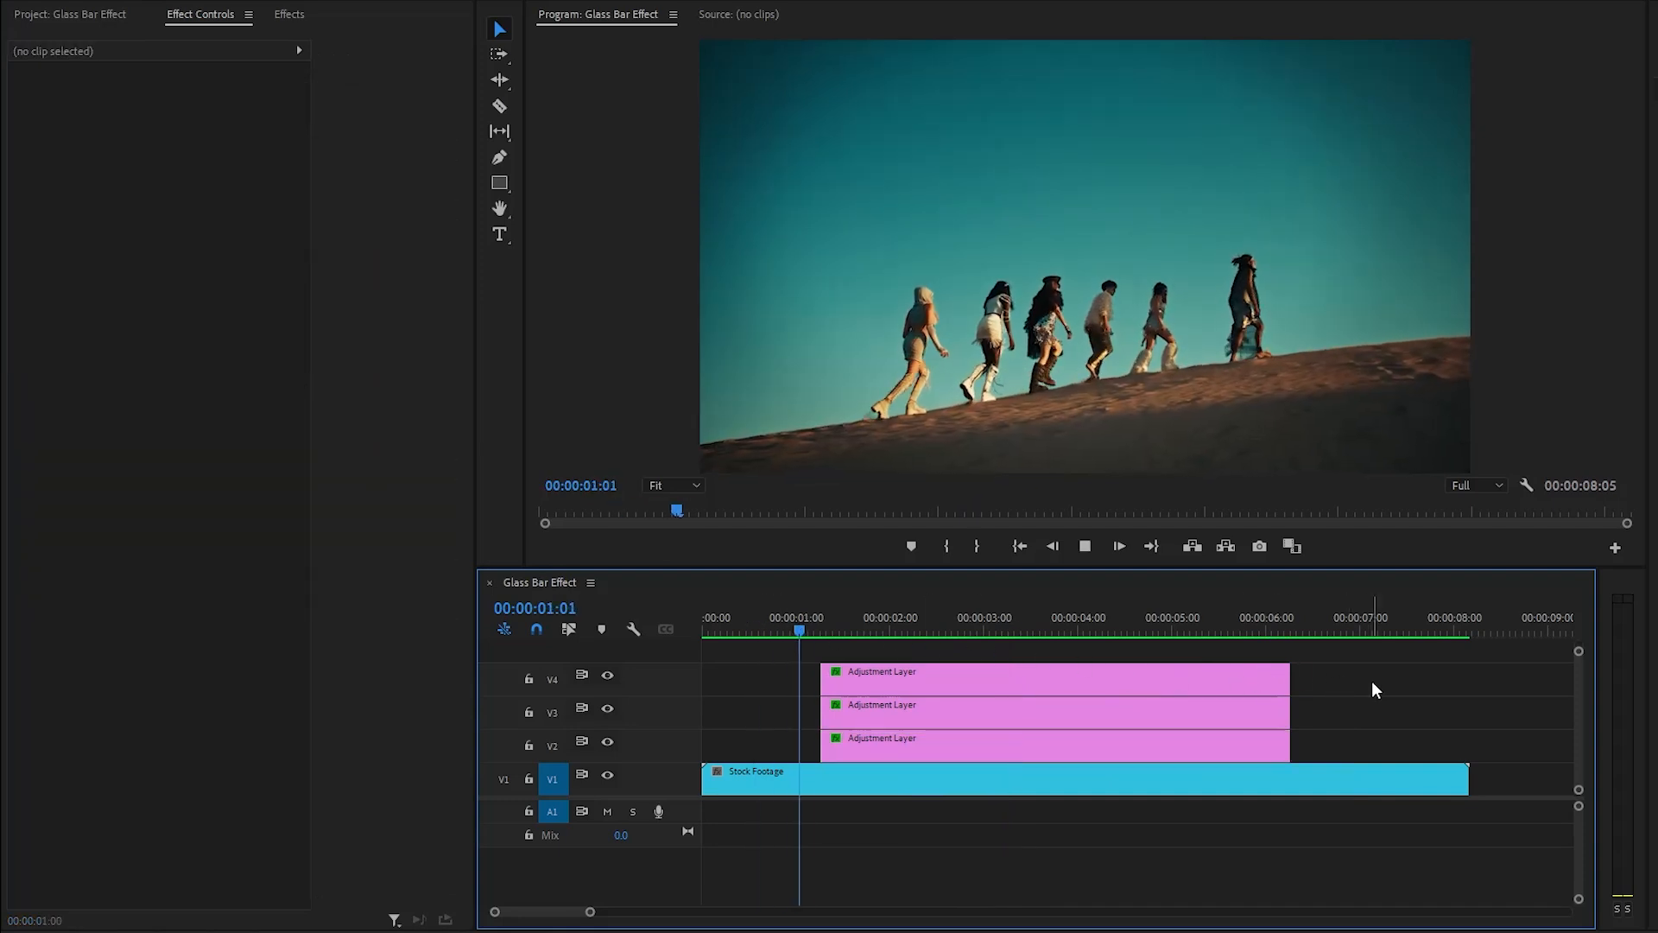